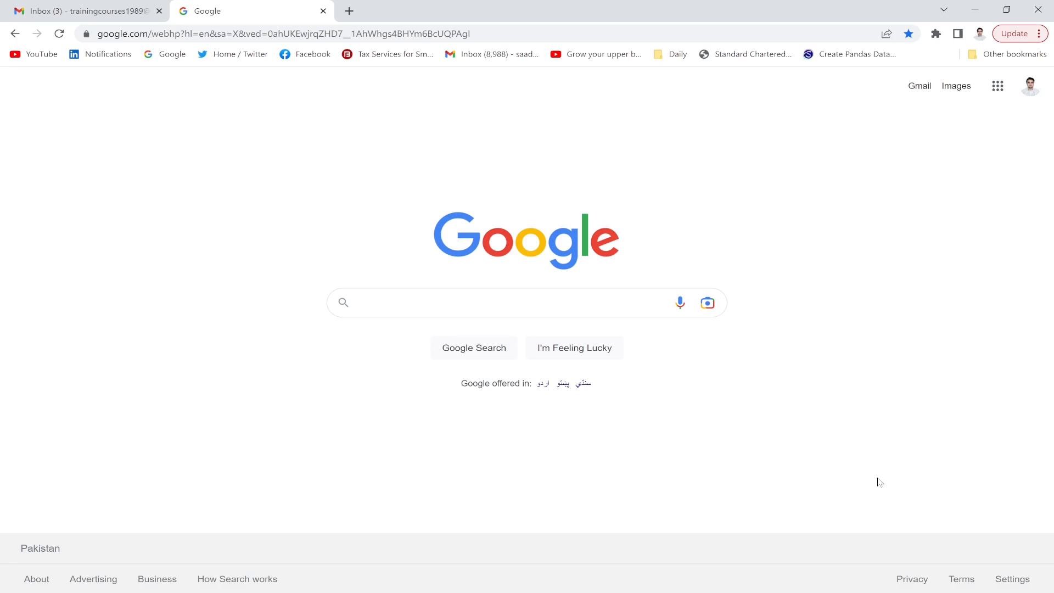
mouse_move(552, 407)
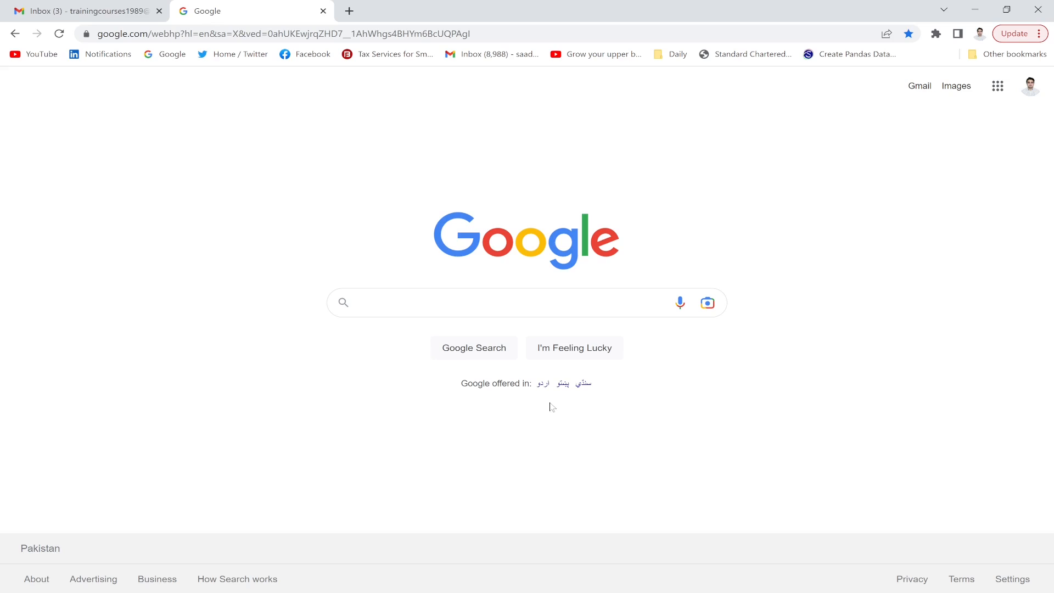
Search Google for "snowflake" to reach the results page
click(471, 302)
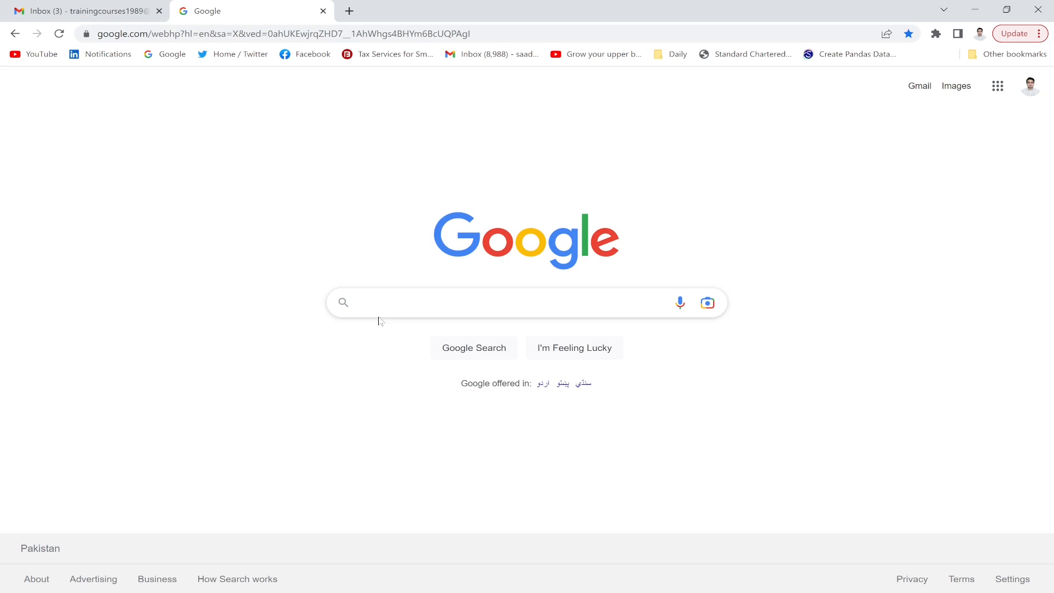
text(s)
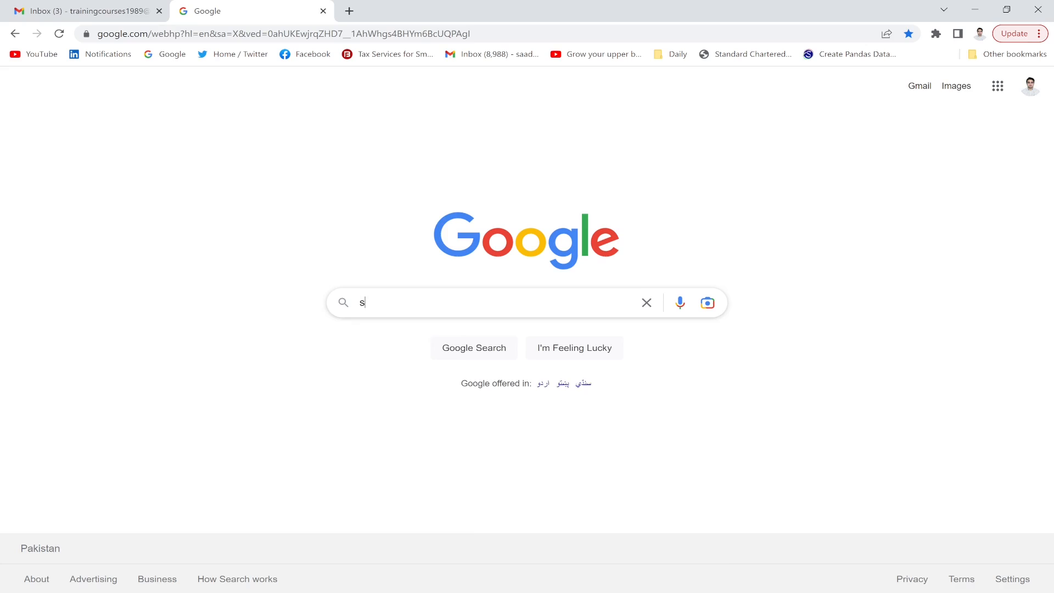
text(snowflake)
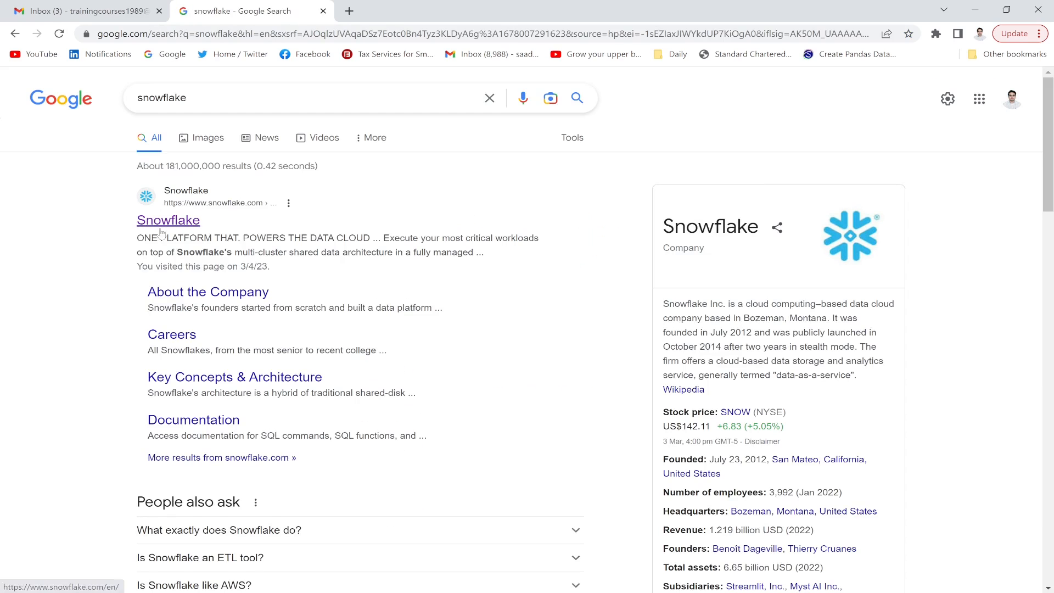
Go to the official Snowflake site and start the free trial via START FOR FREE
click(168, 220)
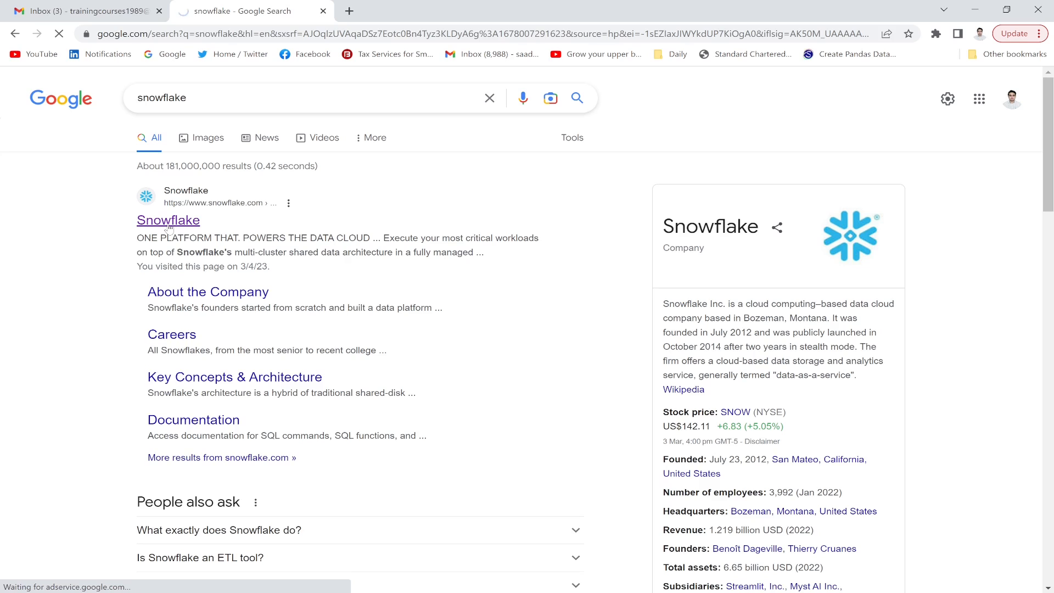
click(168, 219)
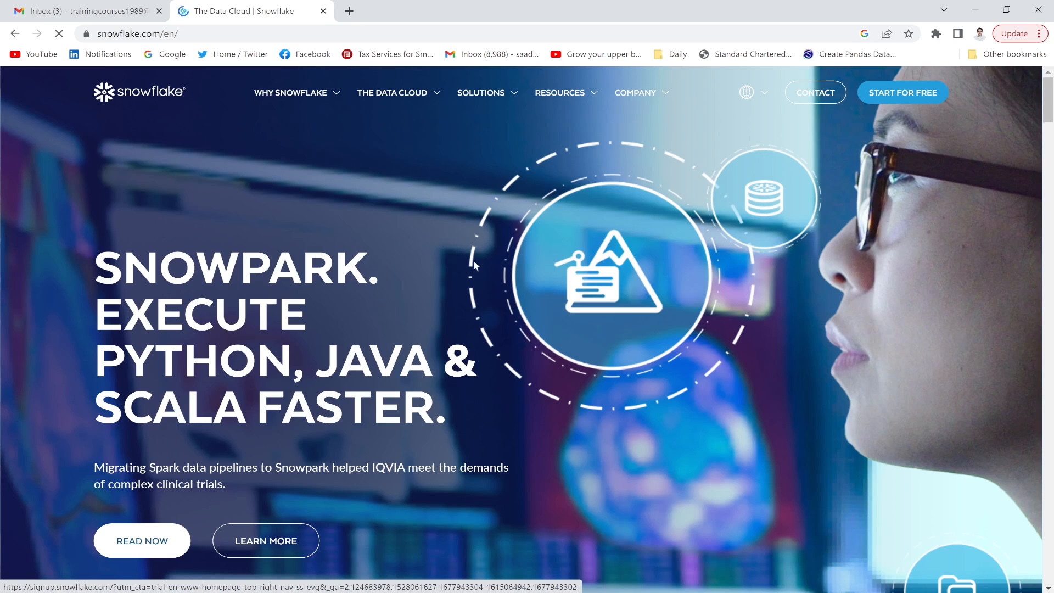
click(902, 92)
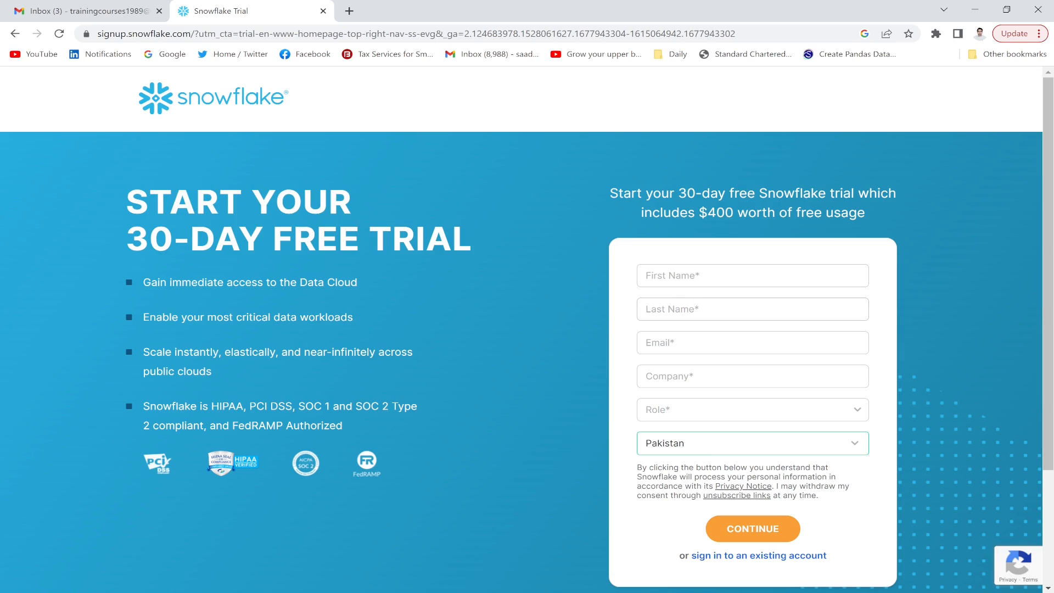
Enter the name 'qureshi' and paste the email address copied from Gmail
click(751, 275)
text(saad)
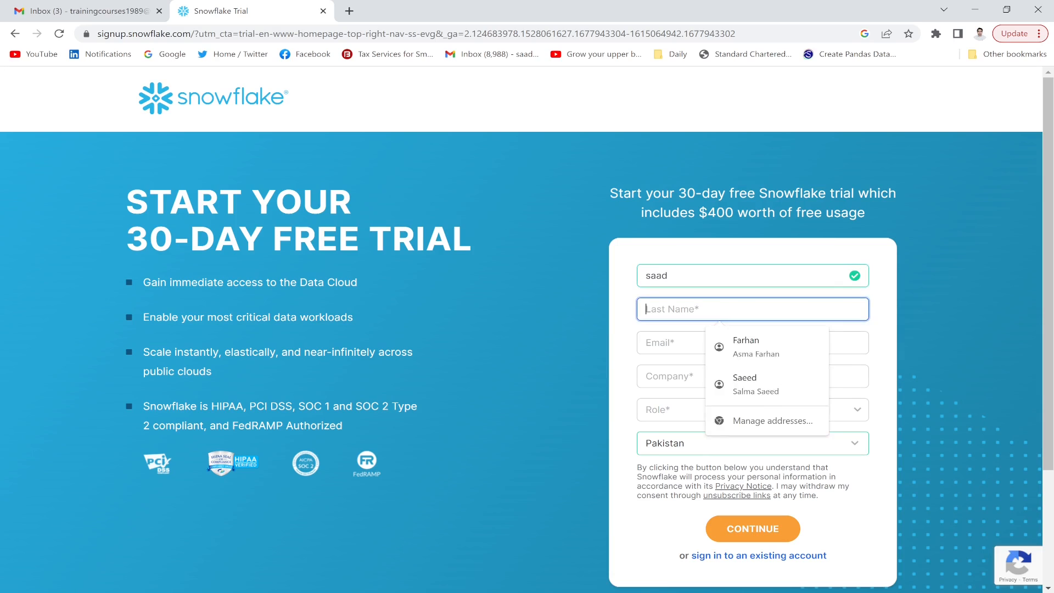
text(qureshi)
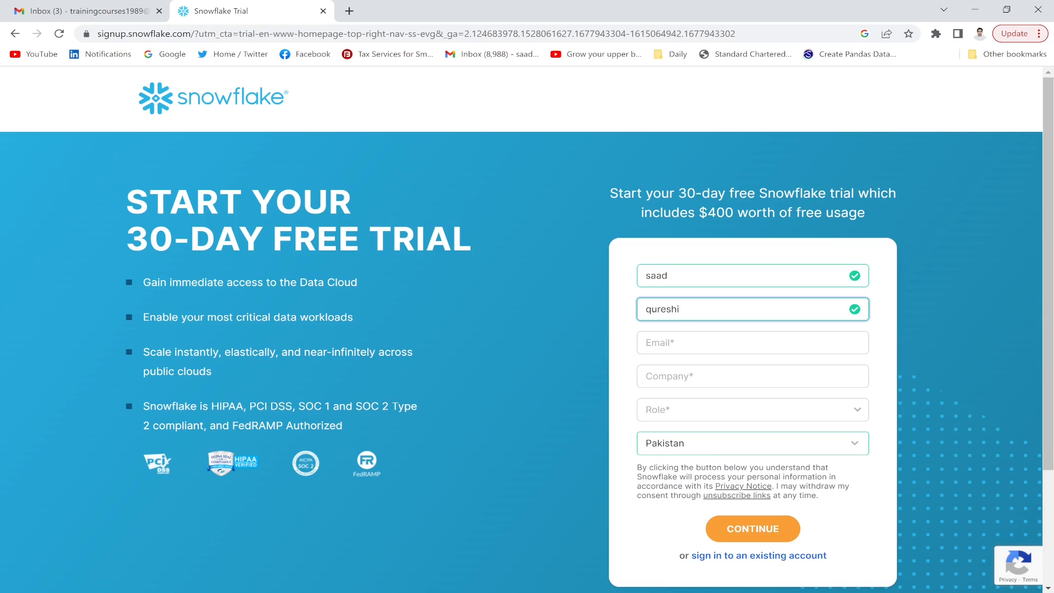
click(751, 342)
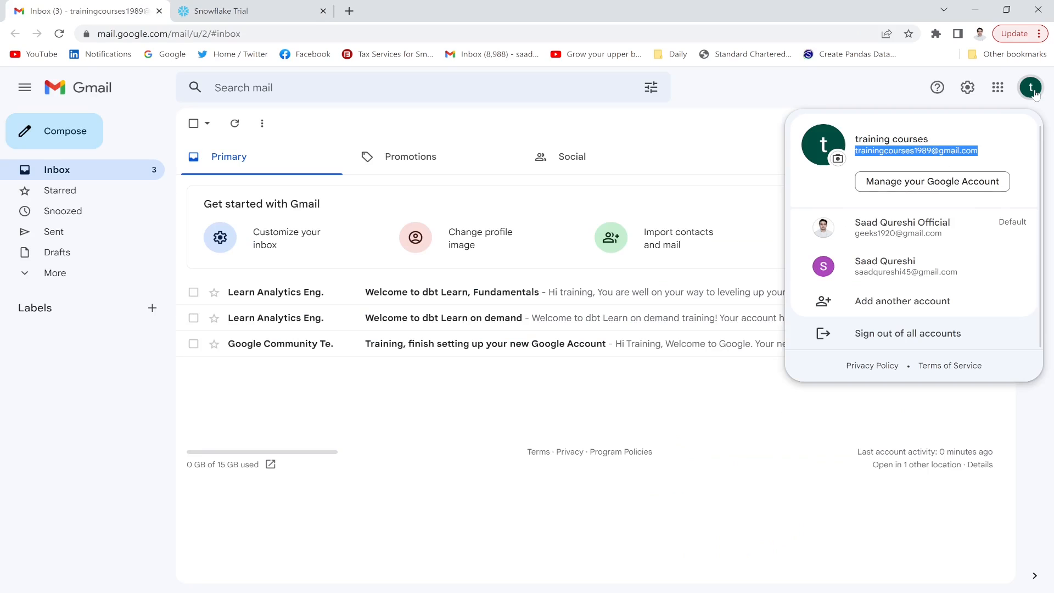
mouse_move(918, 166)
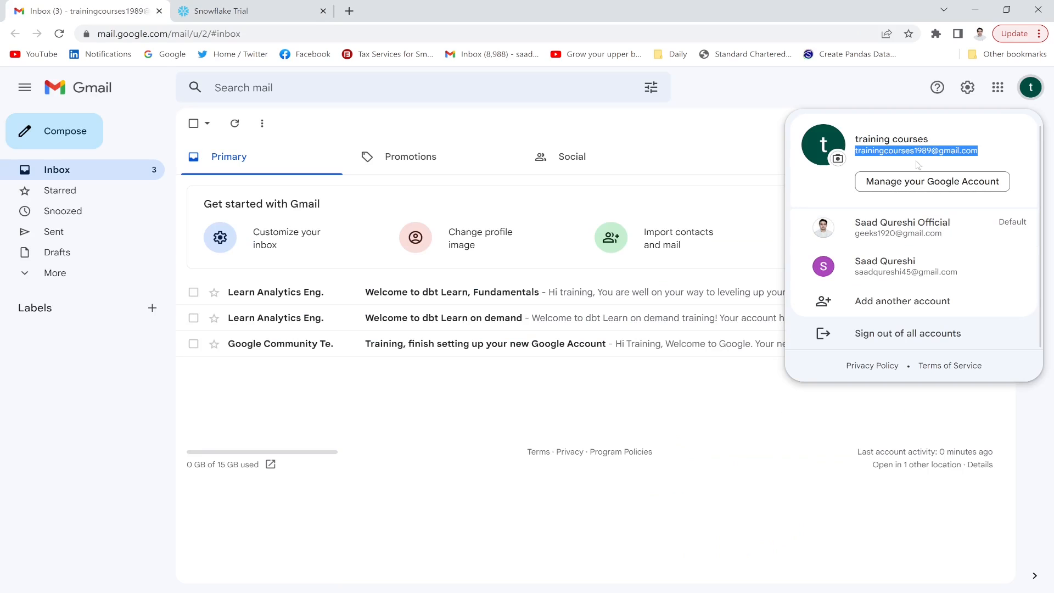
click(229, 11)
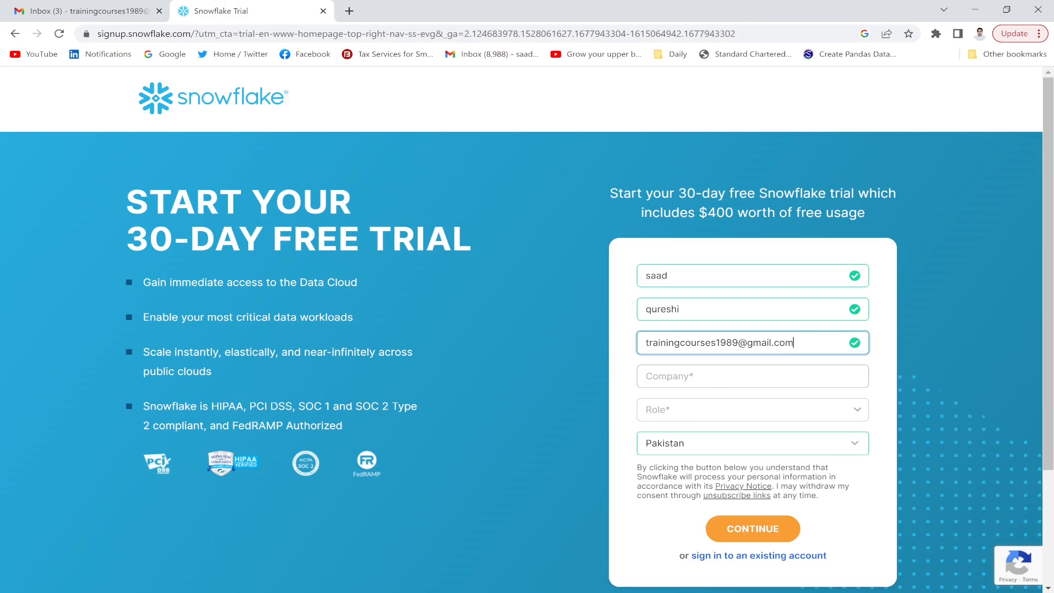
Set company to 'Student', role to Other, and continue to the next form page
click(751, 376)
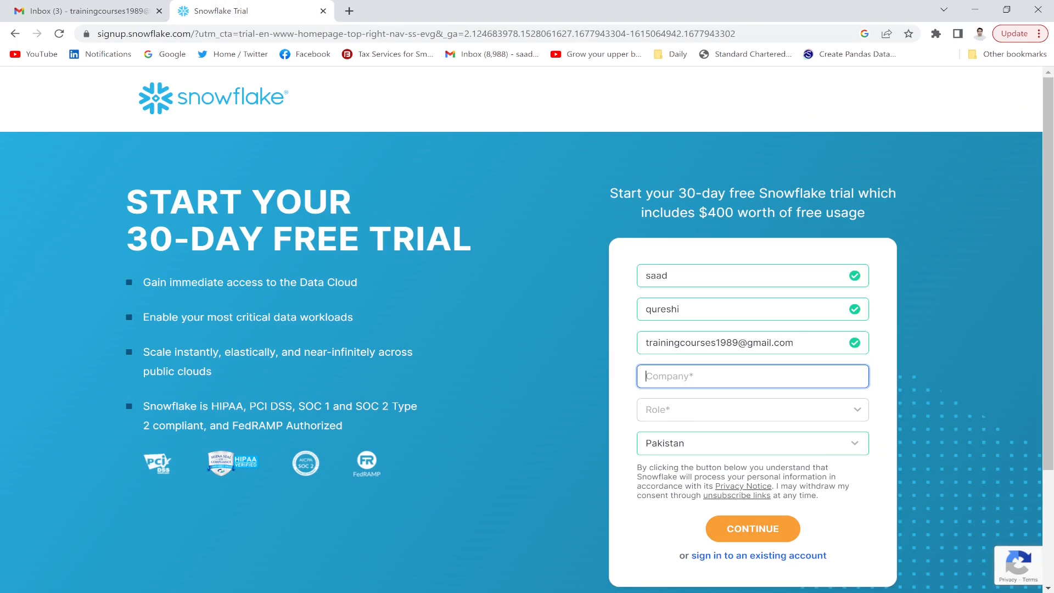
text(St)
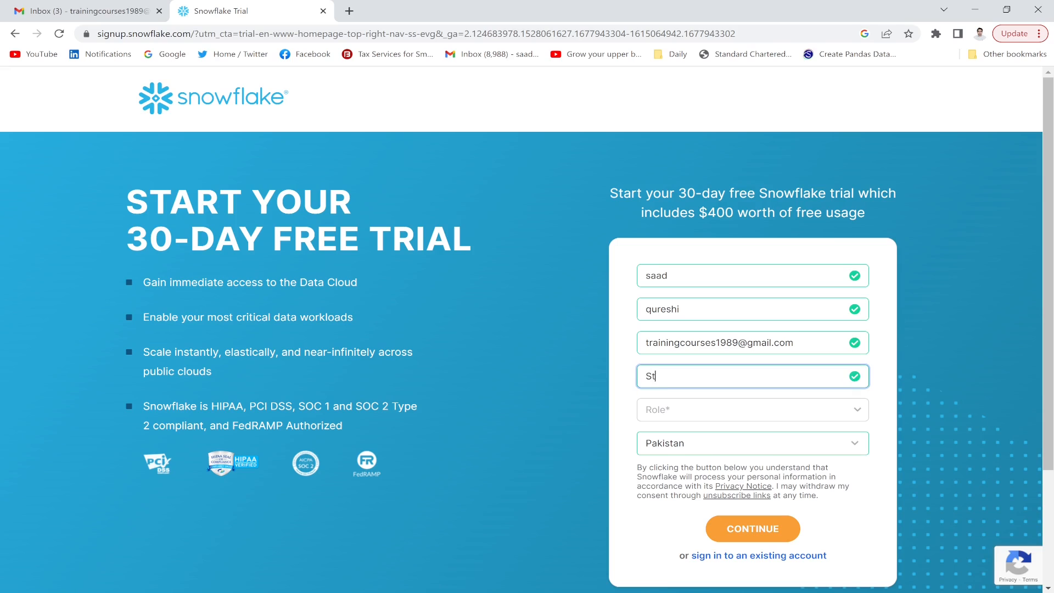
text(udent)
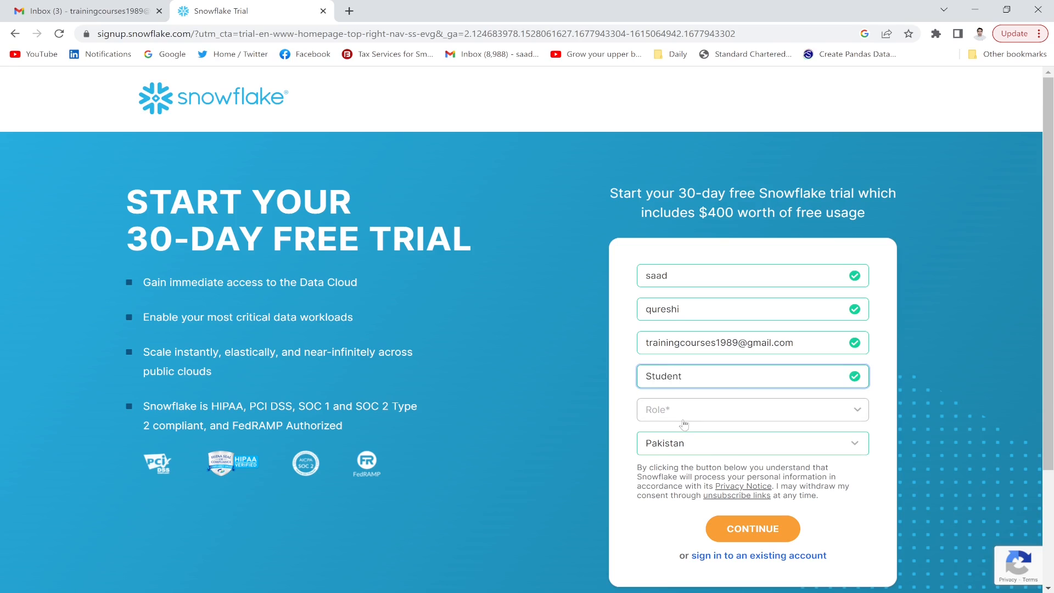
click(752, 409)
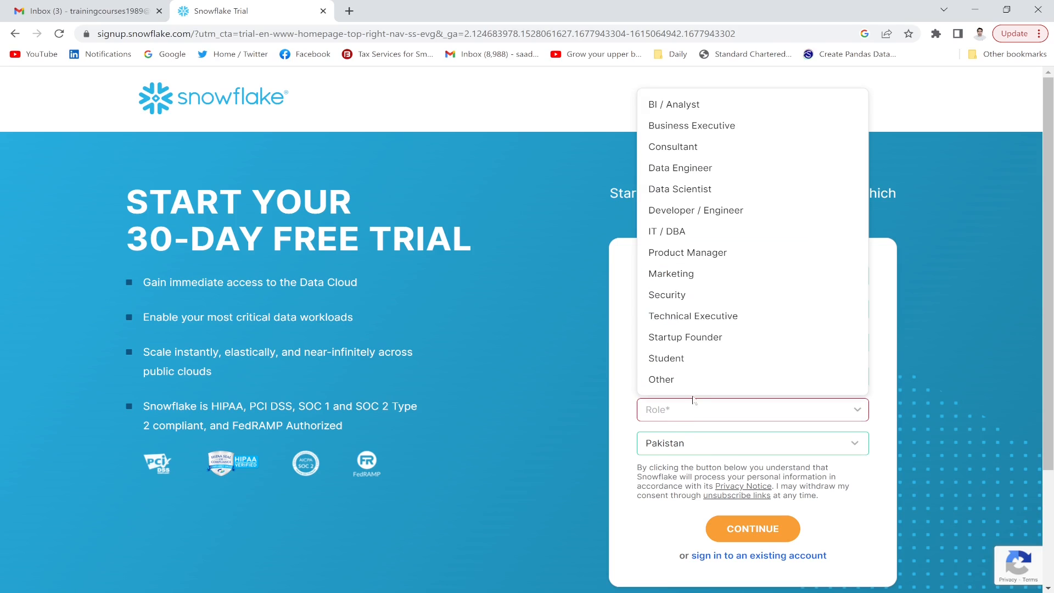
click(667, 358)
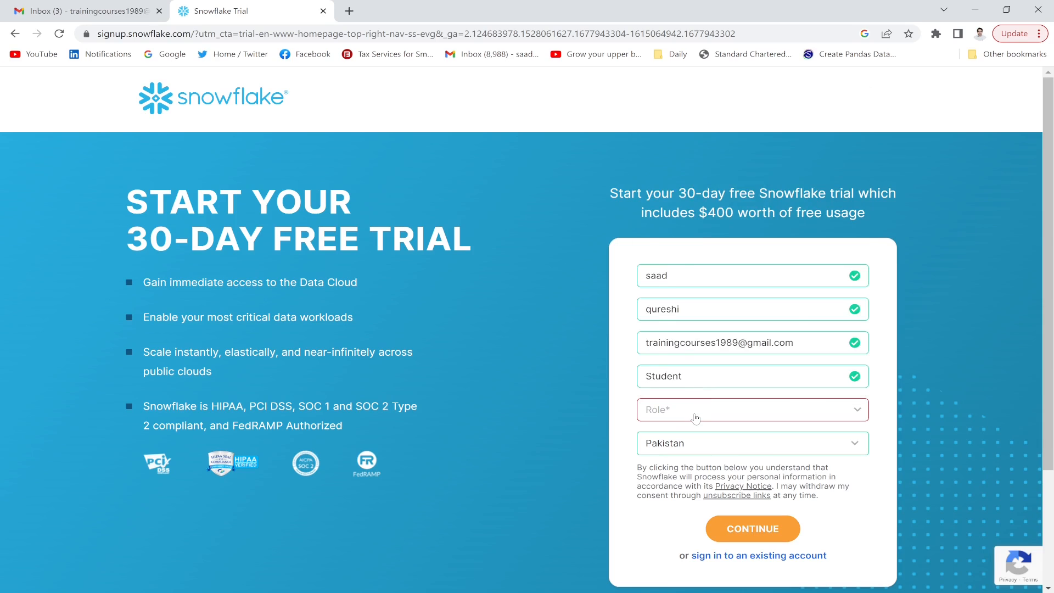
click(751, 410)
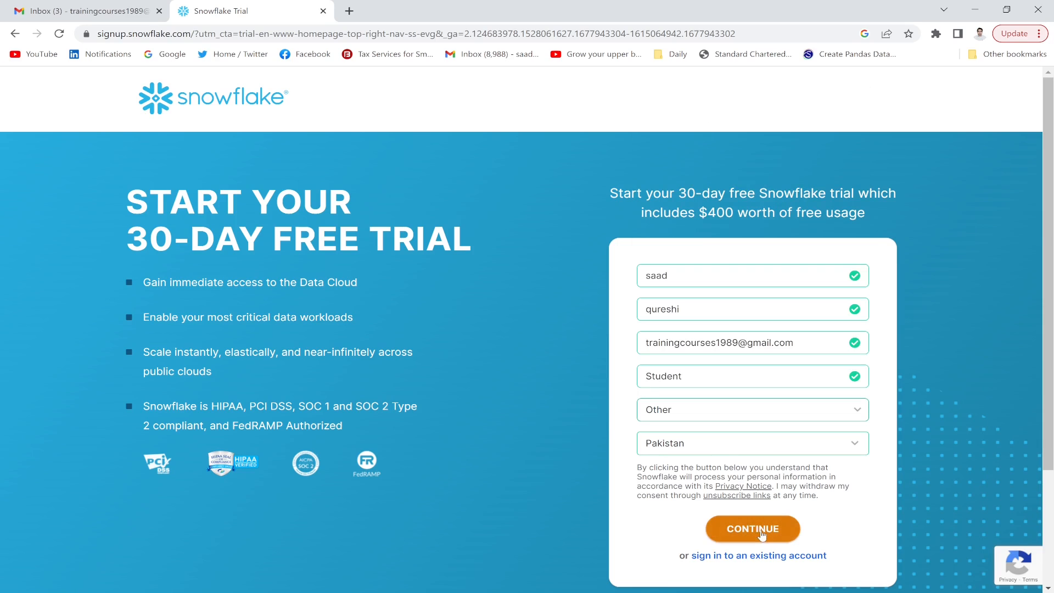
click(753, 529)
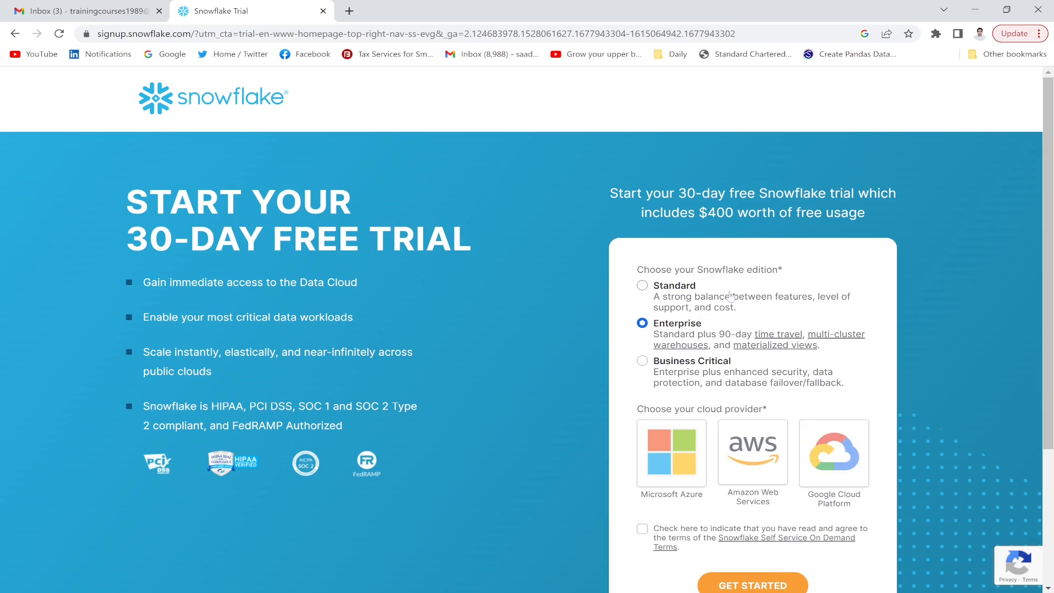
mouse_move(681, 308)
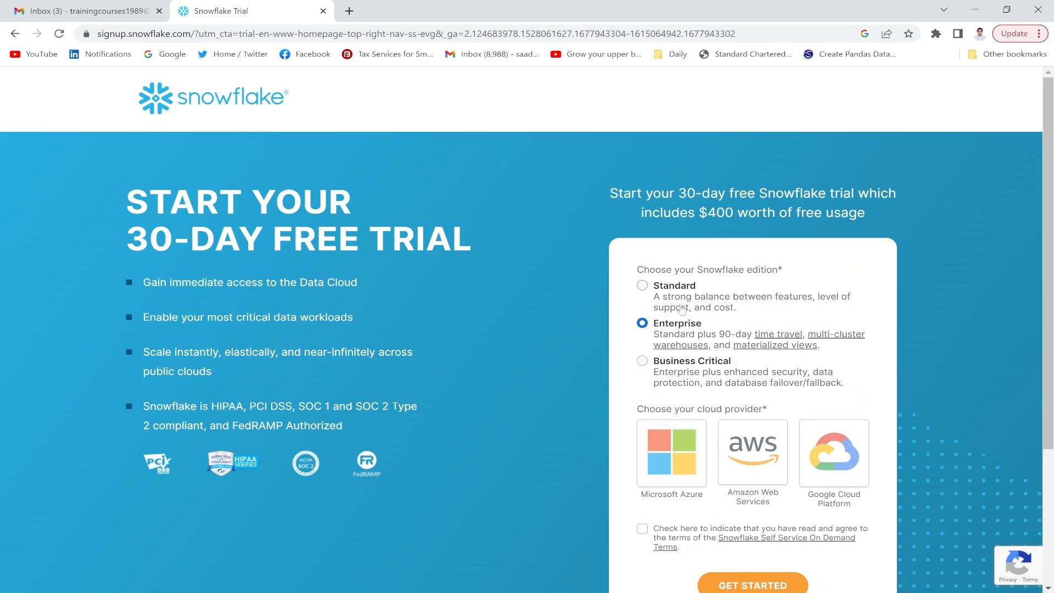
mouse_move(677, 355)
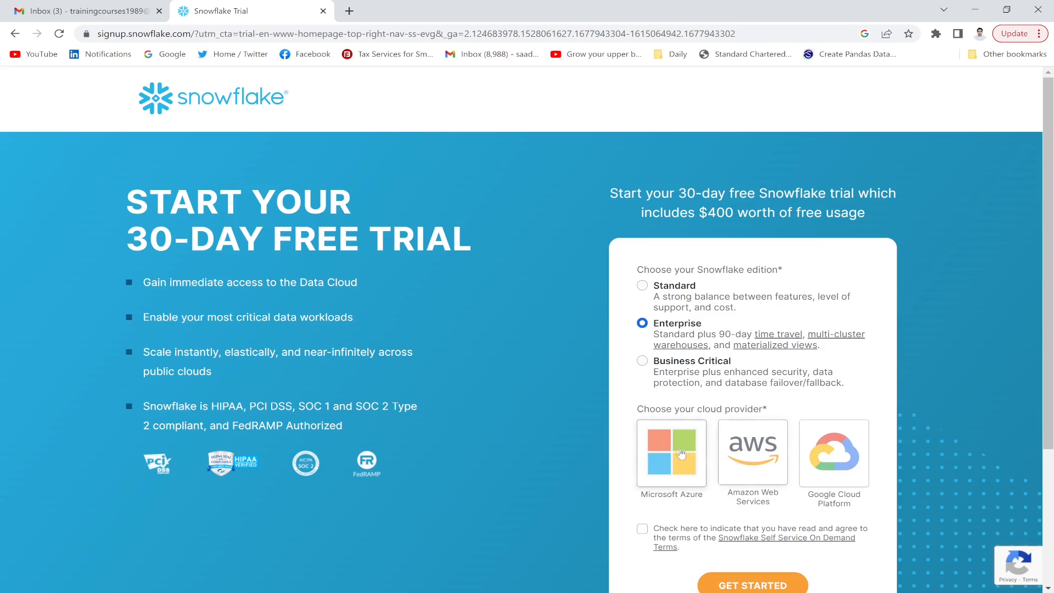
Choose AWS in US East (Northern Virginia), accept the terms and get started
click(753, 454)
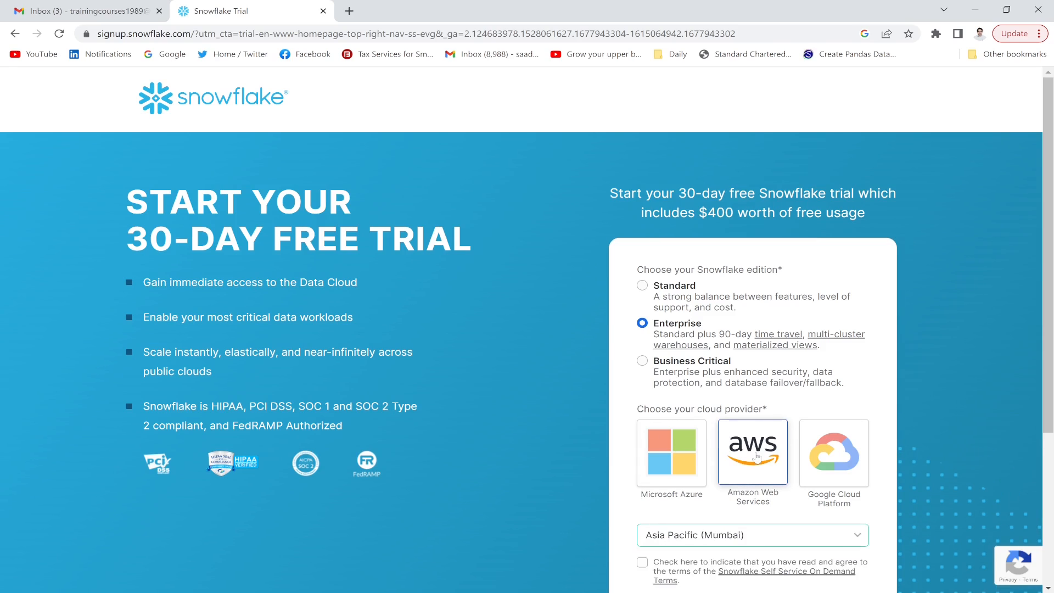
scroll(down, 3)
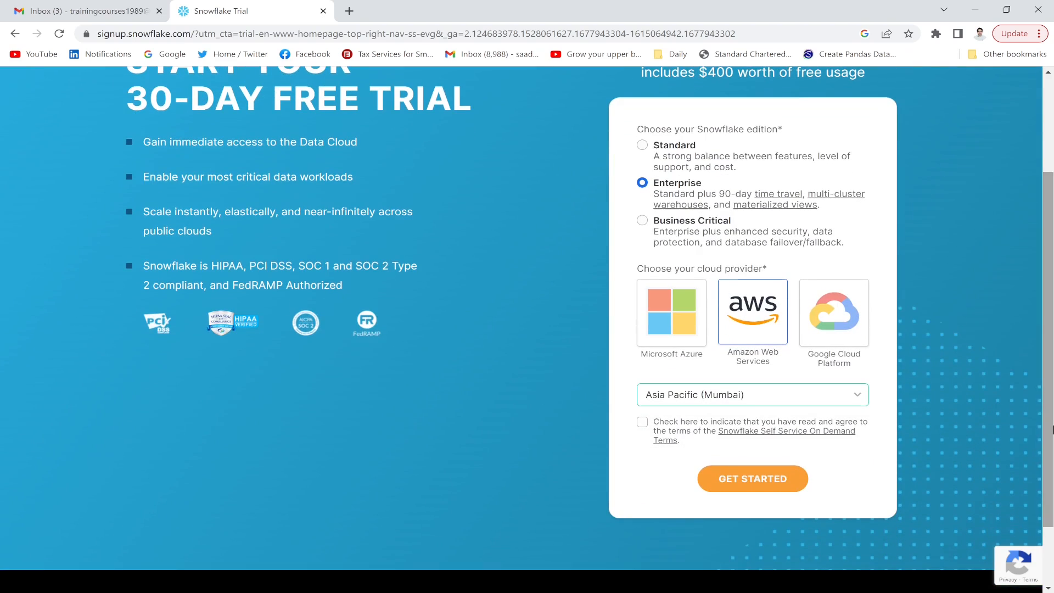
click(751, 394)
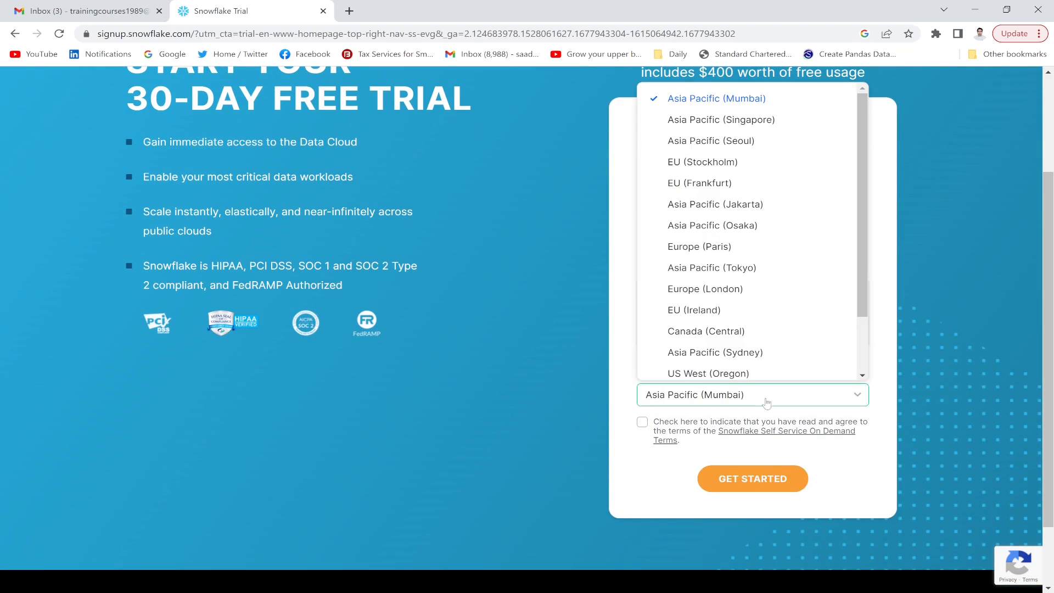
mouse_move(859, 284)
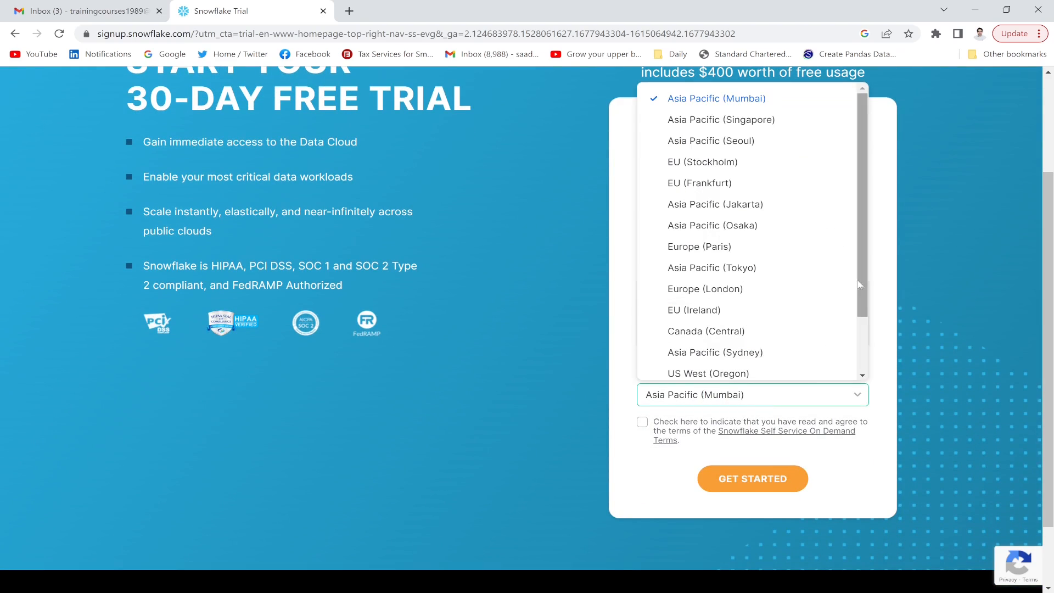
scroll(down, 3)
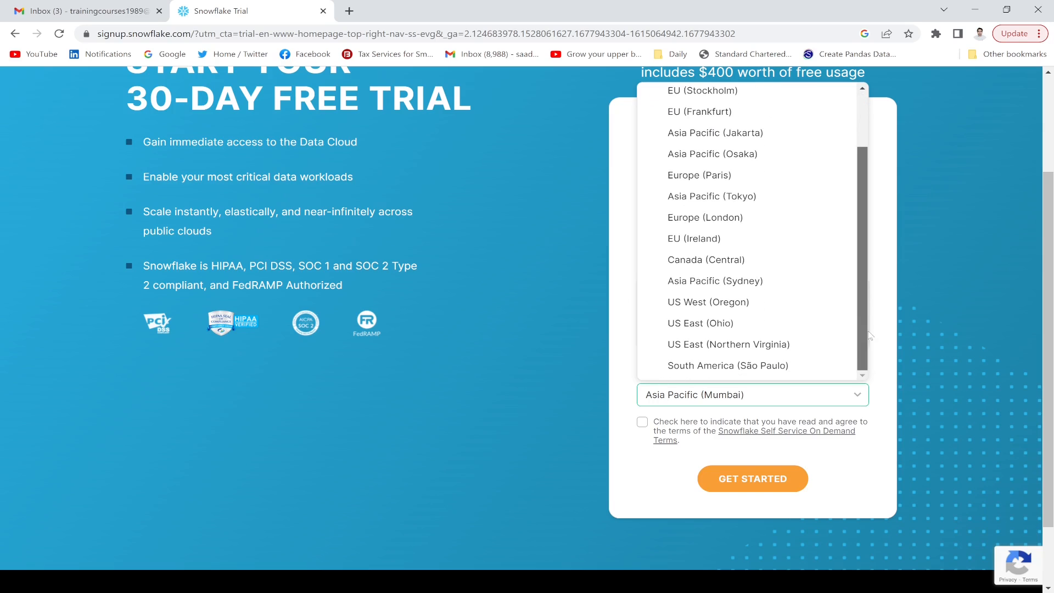
mouse_move(728, 343)
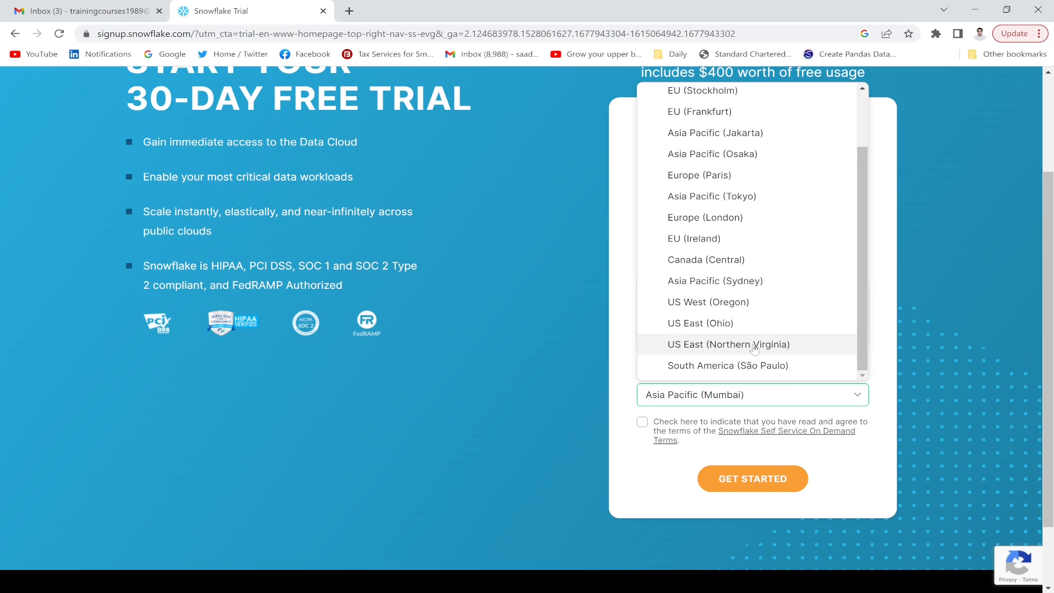
click(728, 344)
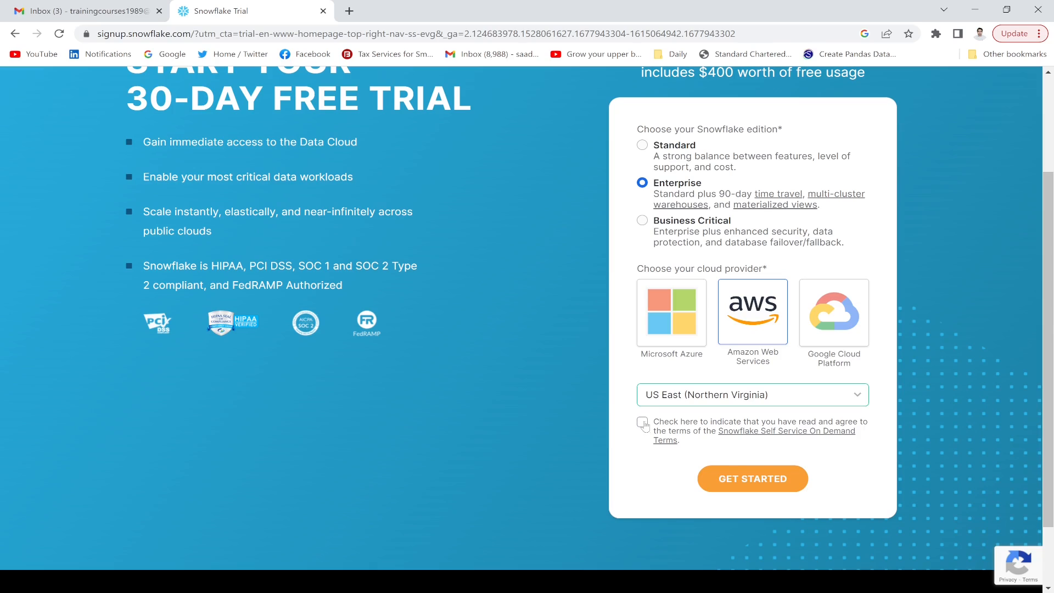
click(642, 422)
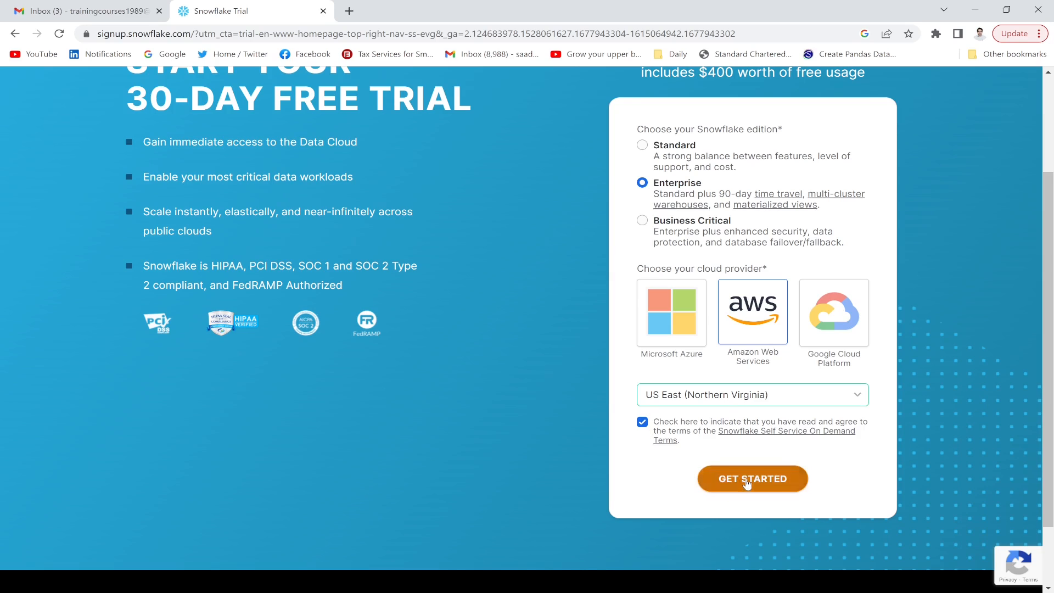
click(752, 479)
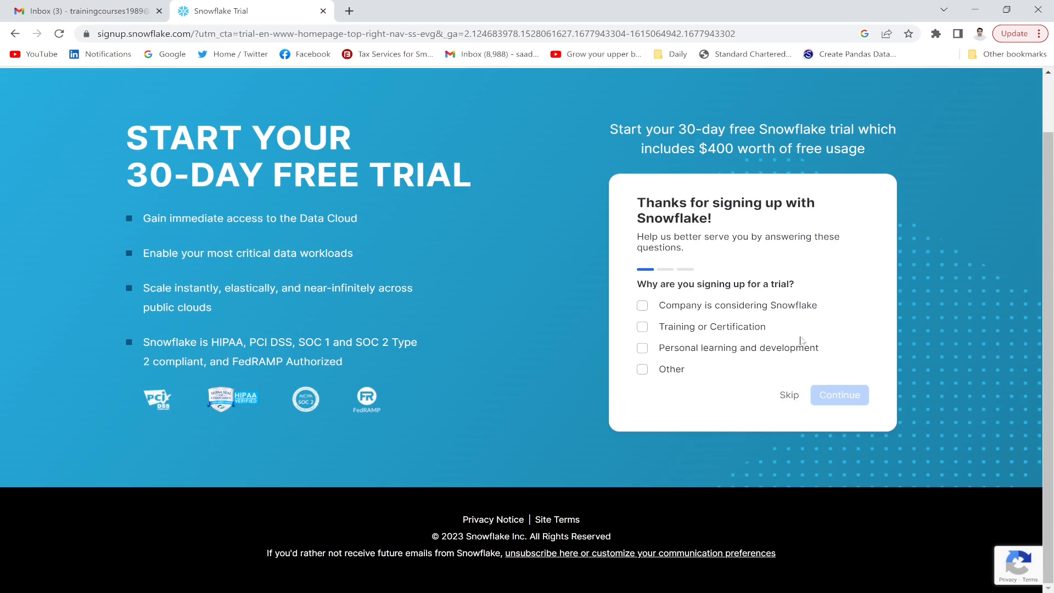
mouse_move(696, 294)
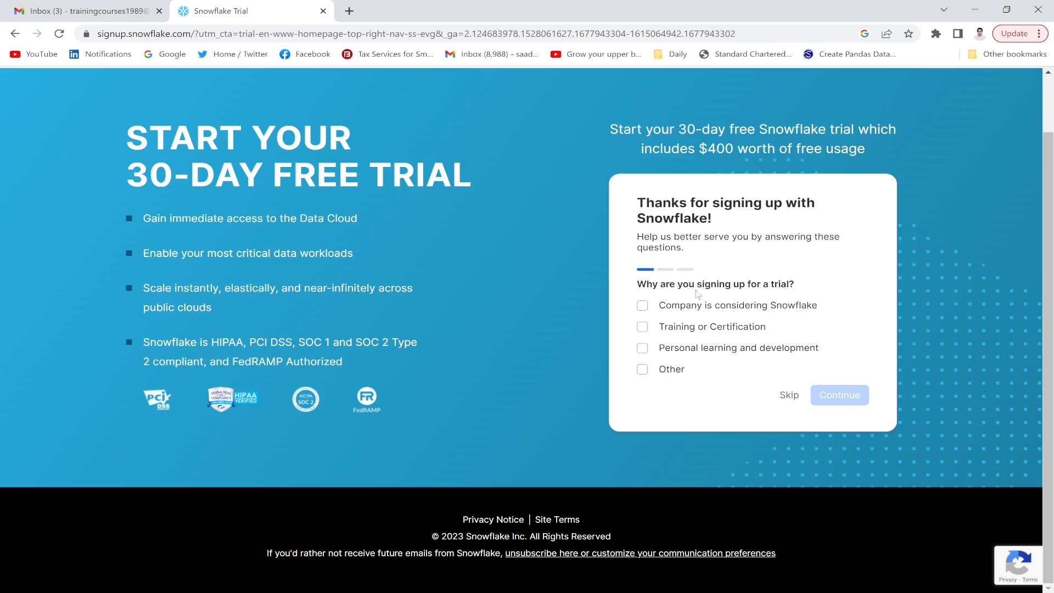
mouse_move(789, 394)
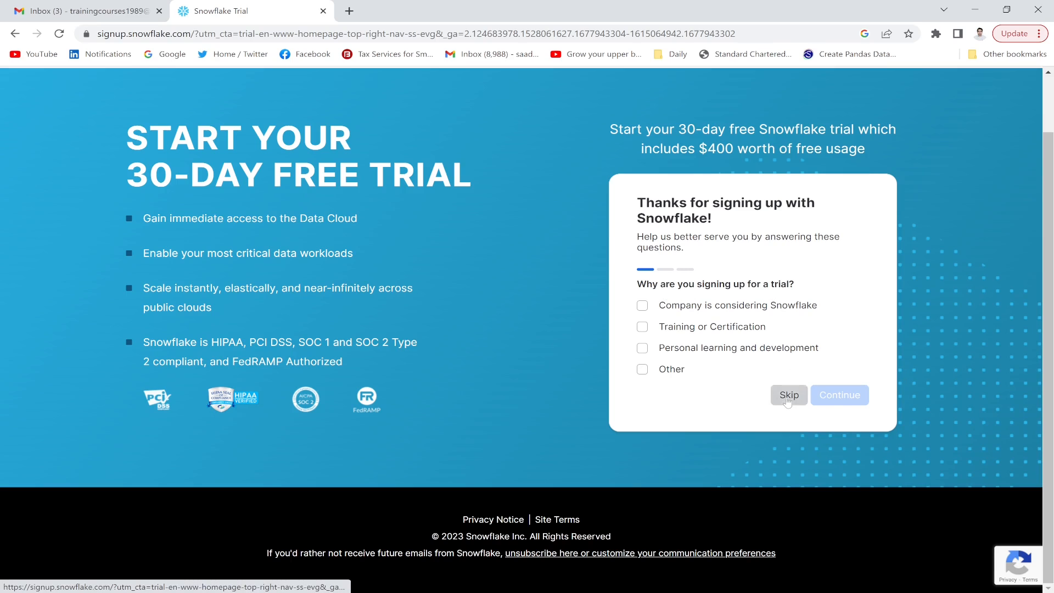
Skip the two survey questions and submit SQL as the preferred language
click(789, 394)
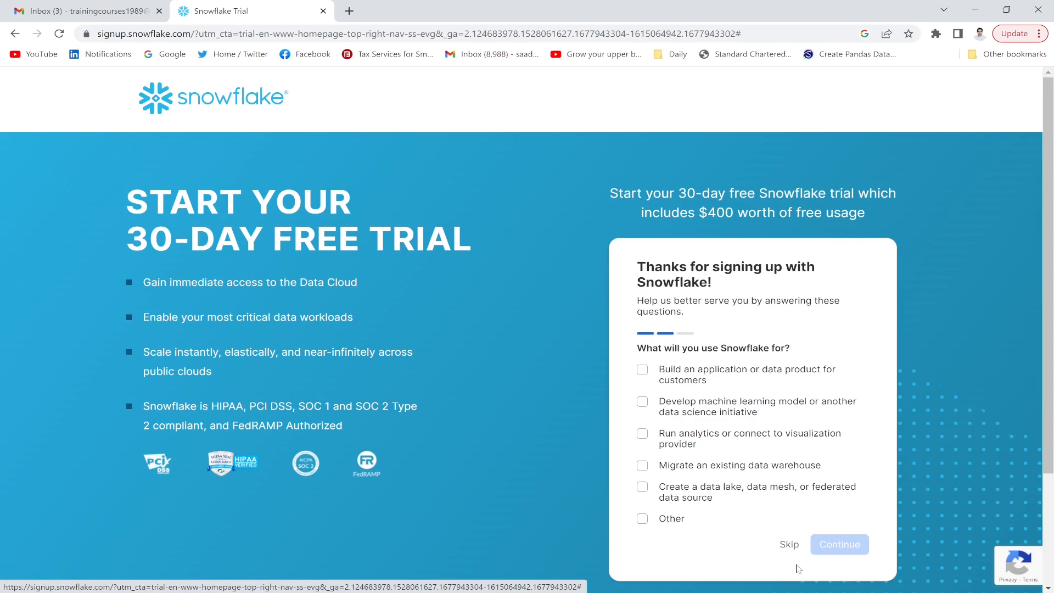
click(838, 544)
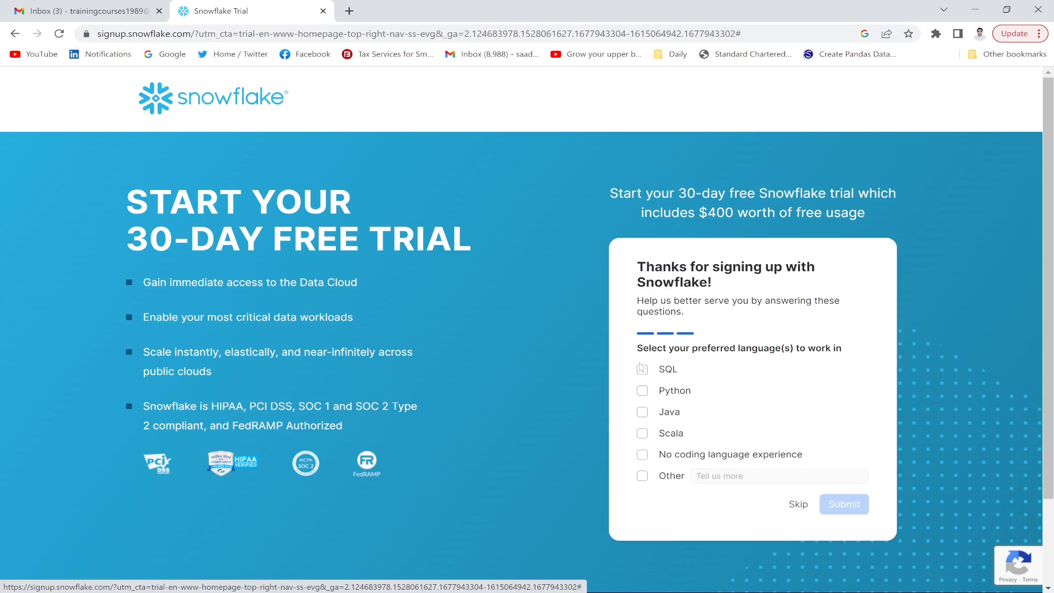
click(642, 369)
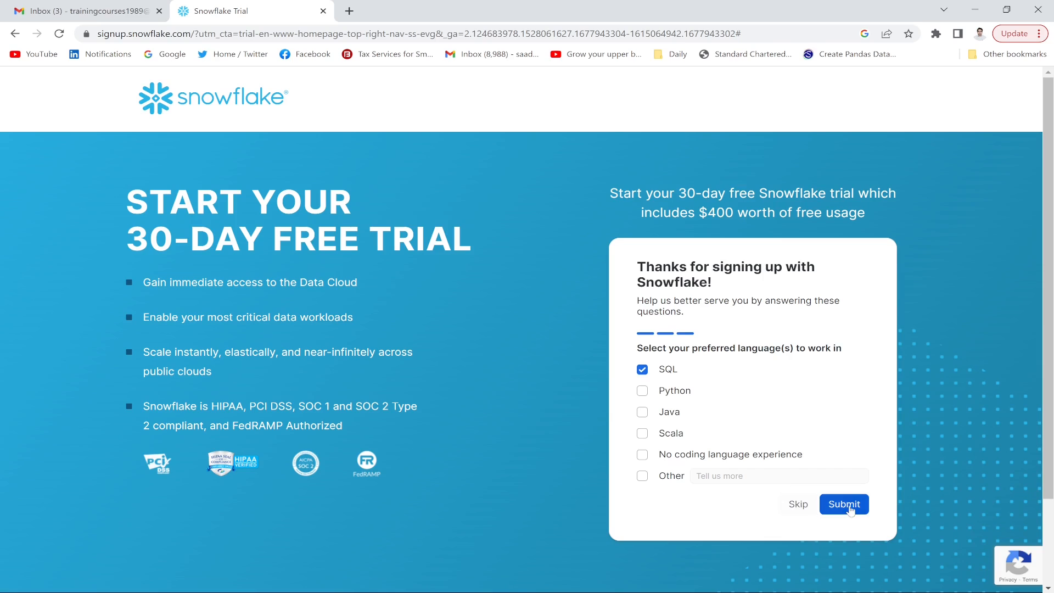
click(844, 504)
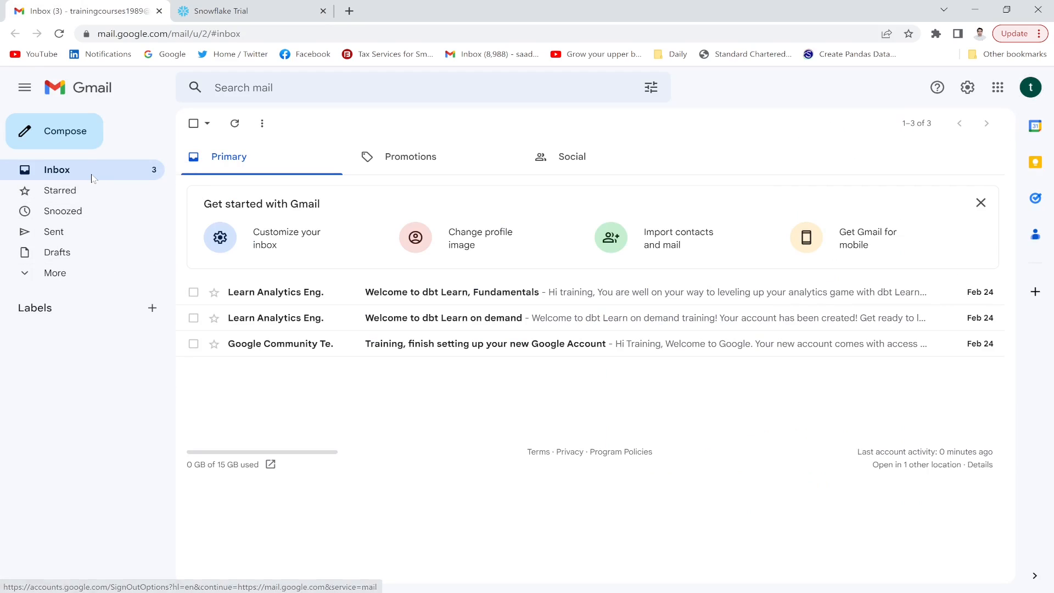
mouse_move(58, 34)
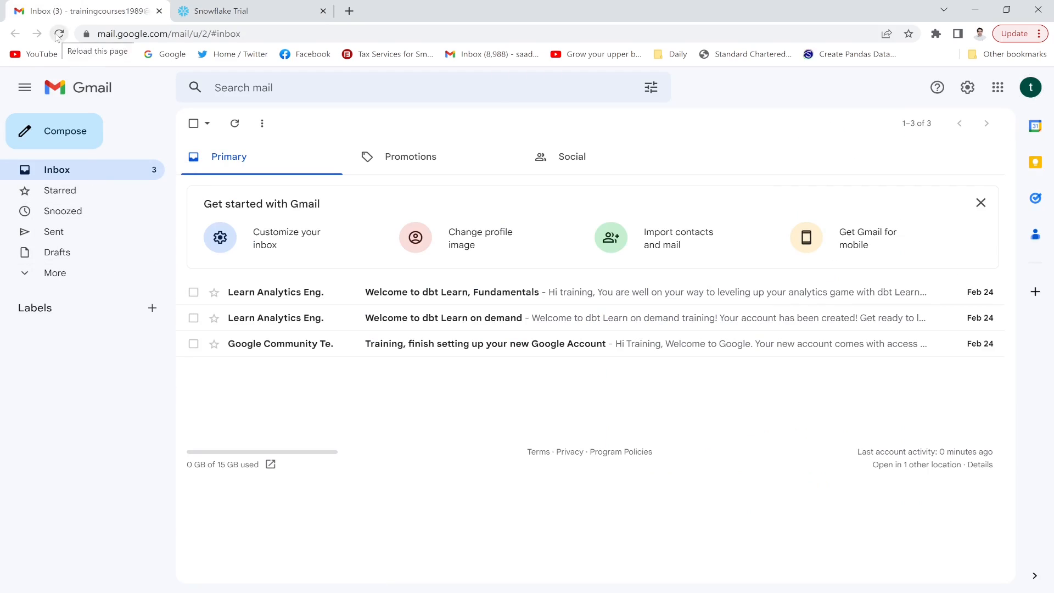
Refresh Gmail and show the All Mail folder
click(59, 34)
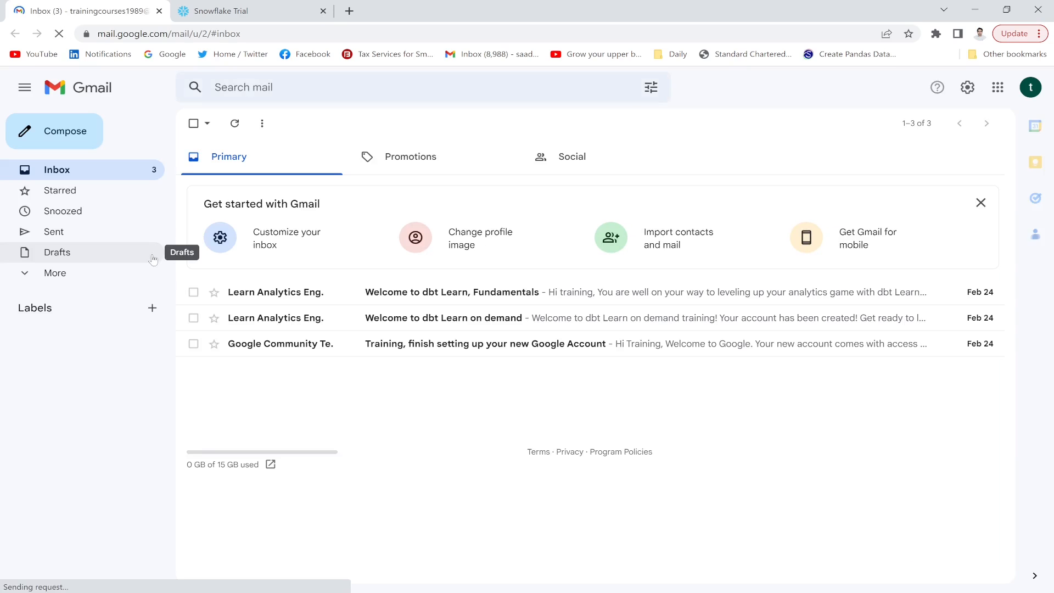
click(55, 273)
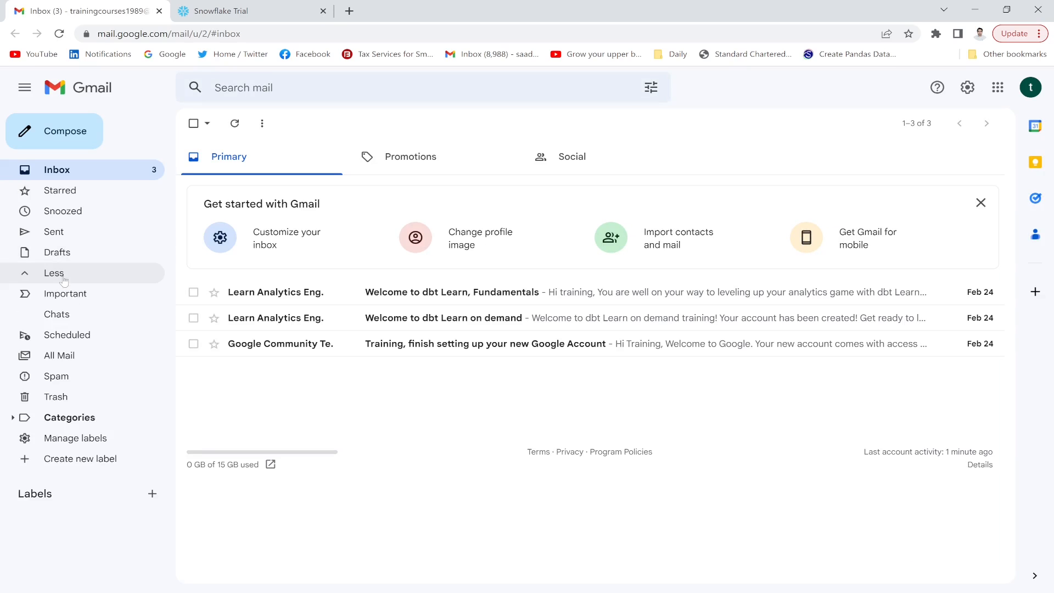
click(59, 355)
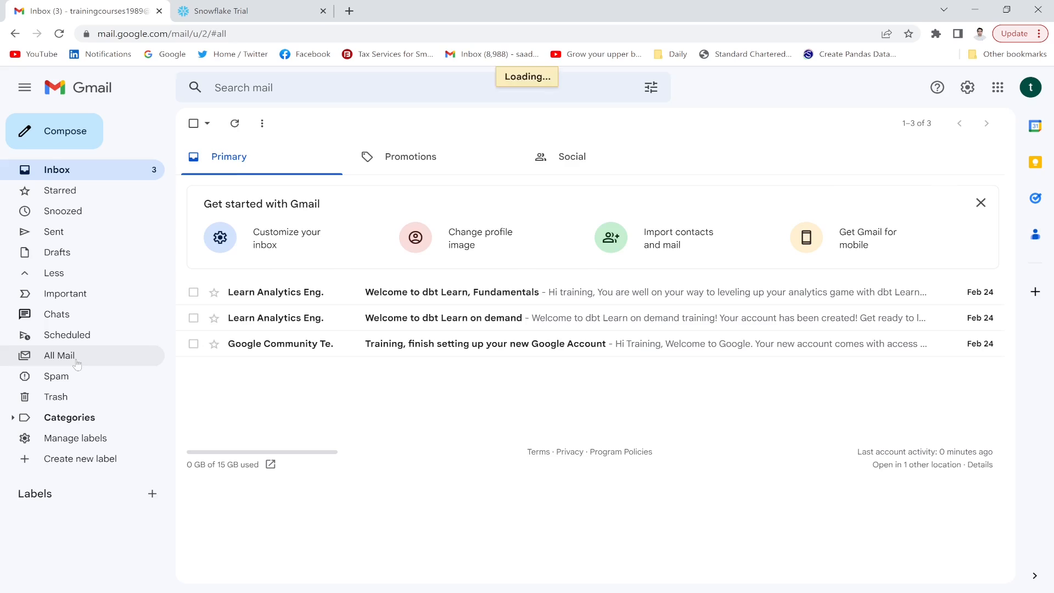
click(61, 355)
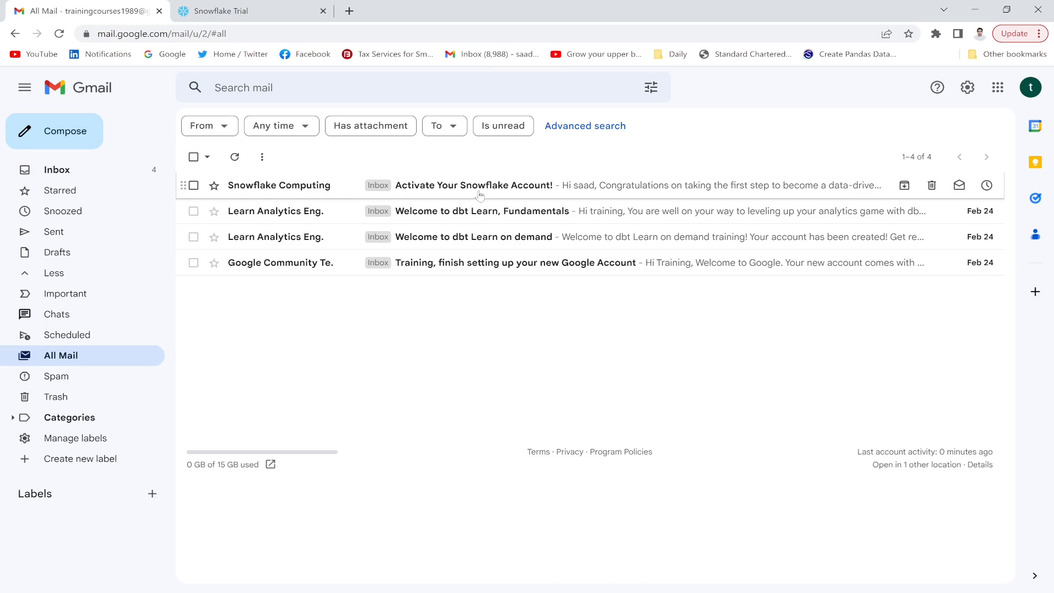
Activate the account from the Snowflake email's CLICK TO ACTIVATE link
click(472, 185)
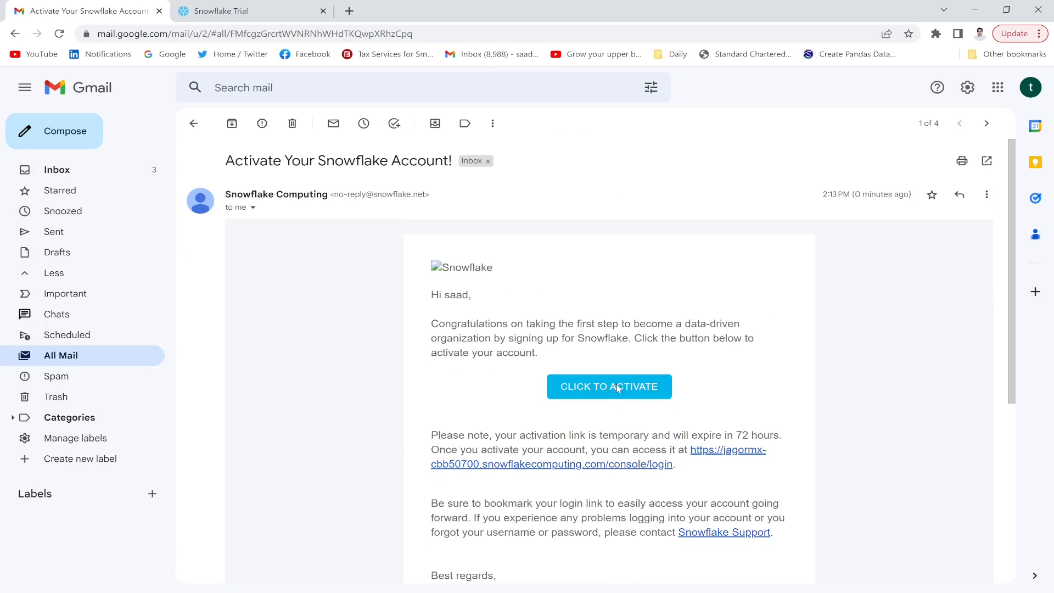
click(609, 386)
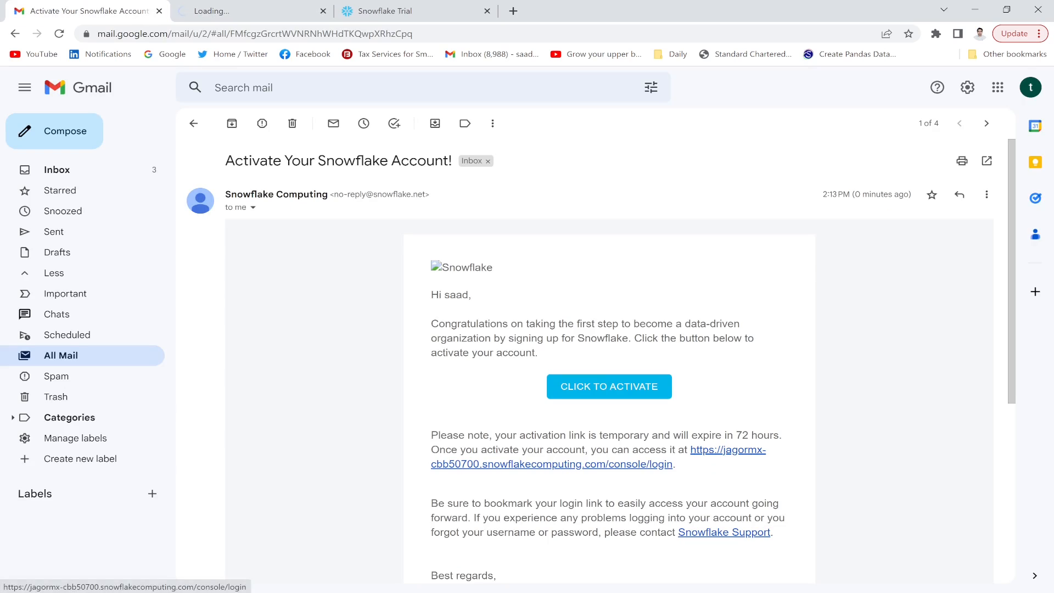
click(609, 386)
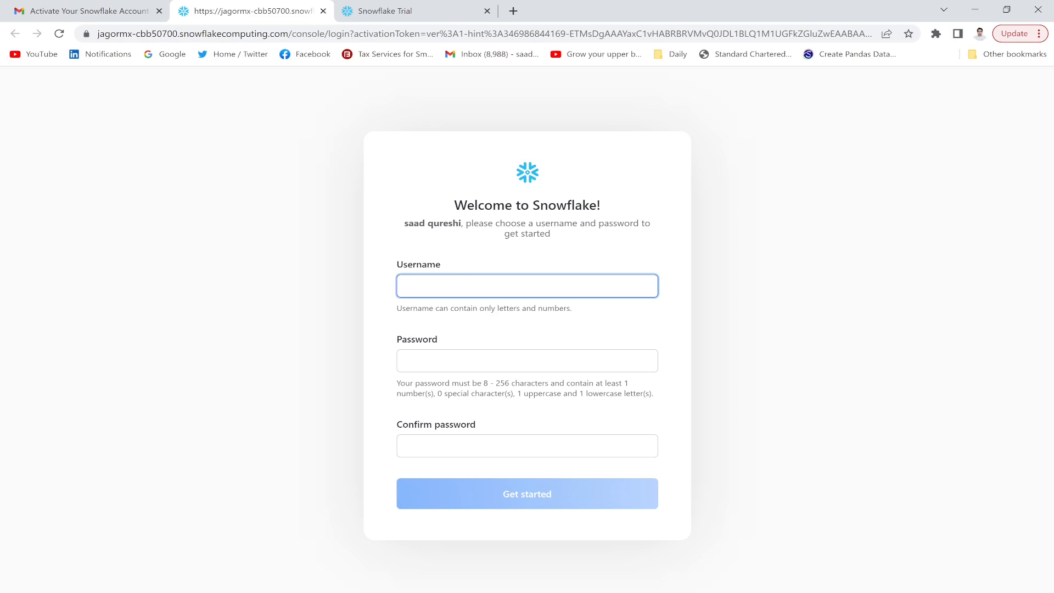
Enter 'saadqureshi' as the username on the account setup page
text(saad)
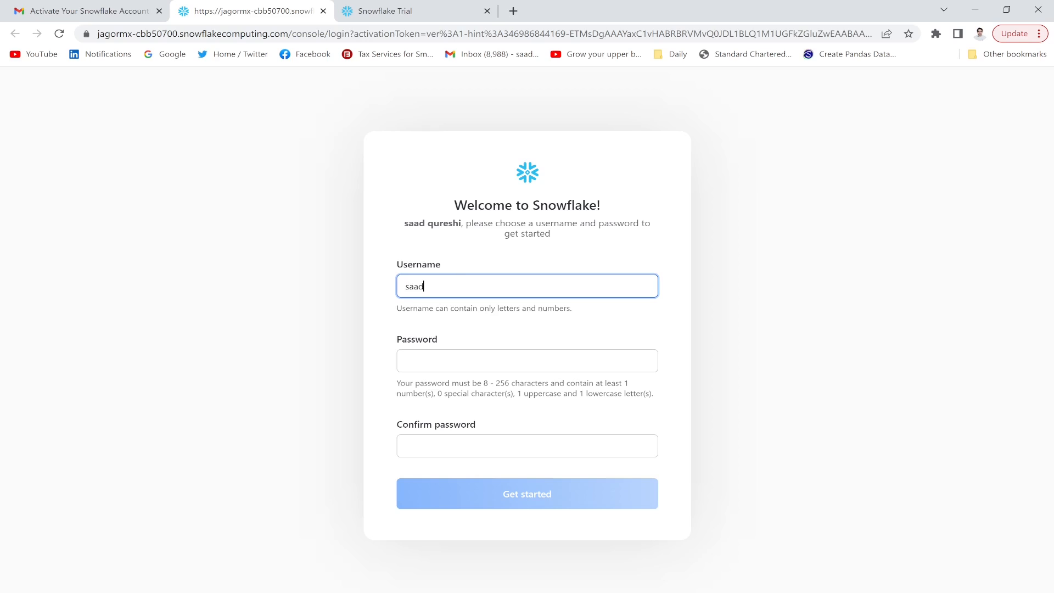
text(q)
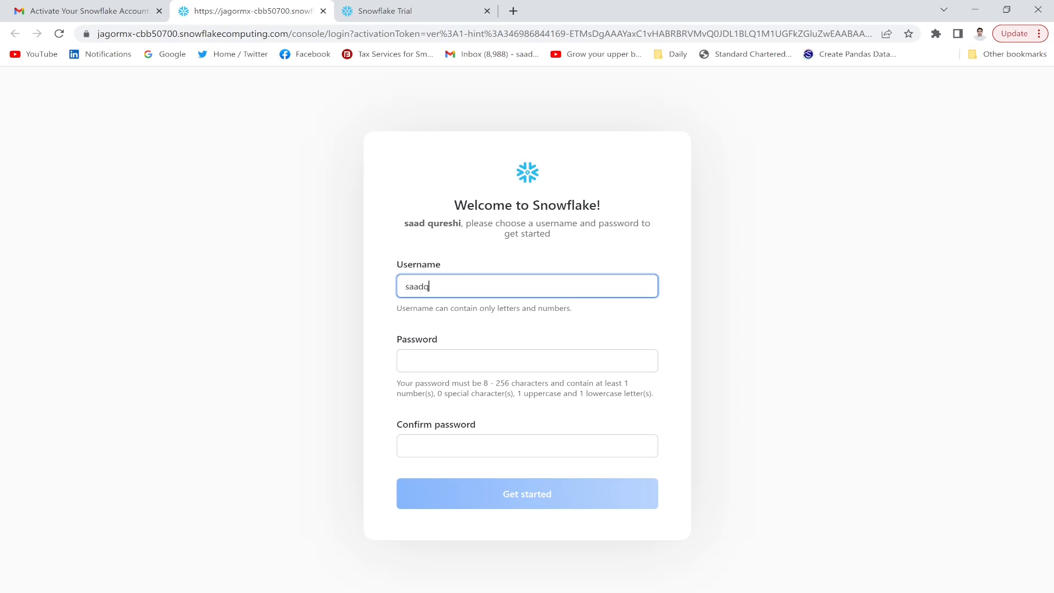
text(ureshi)
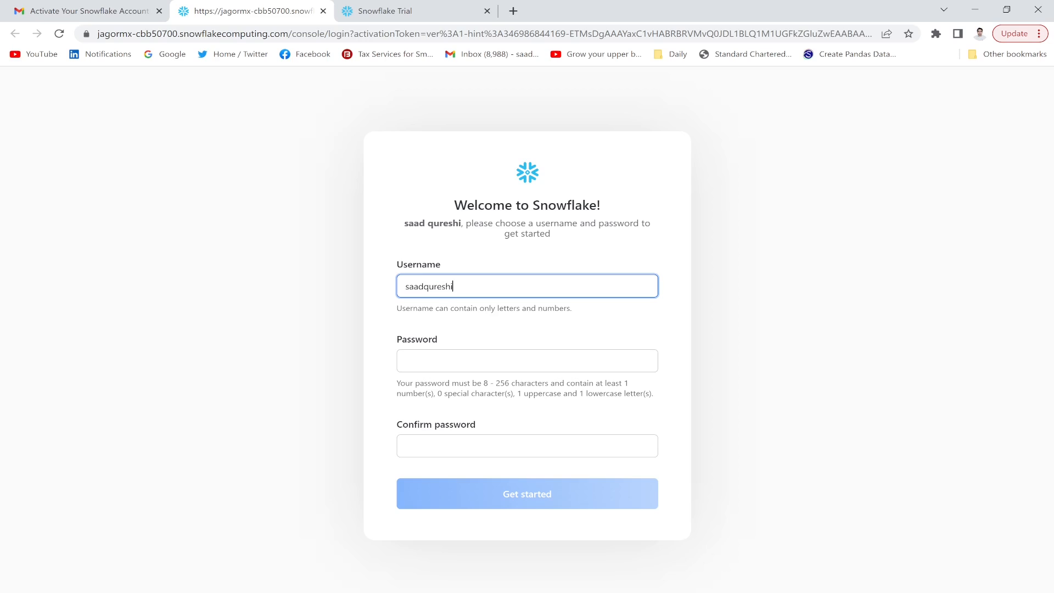